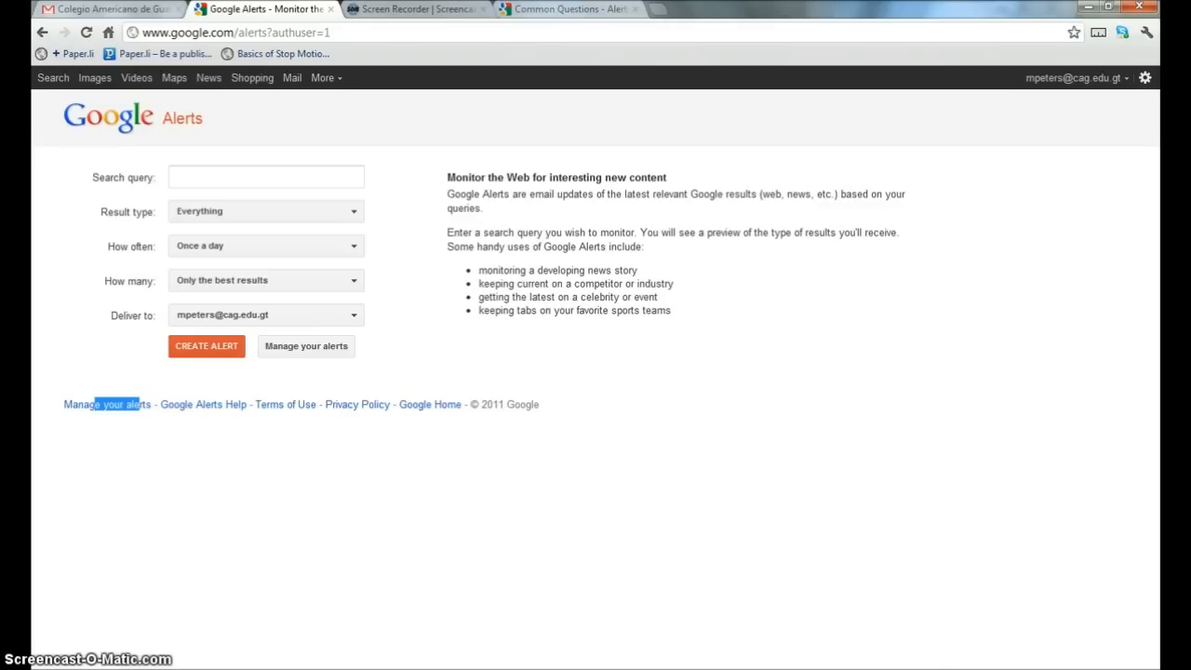
Enter the query "arab spring" +syria, keeping Everything, once a day, only the best results
click(266, 177)
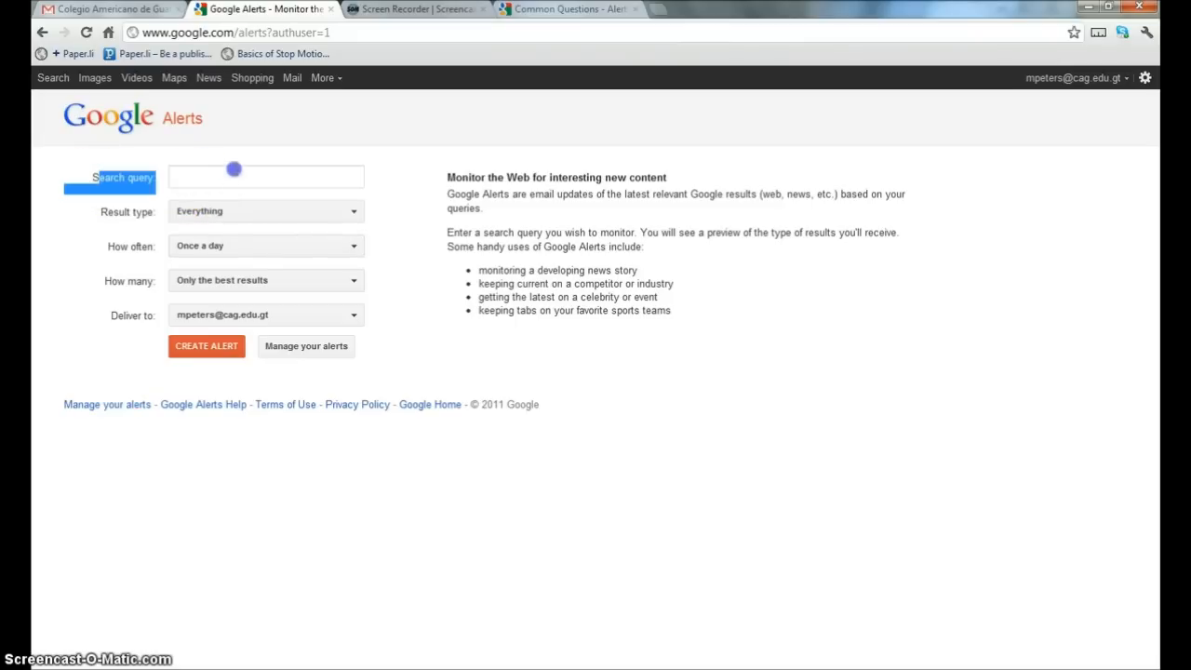
click(264, 177)
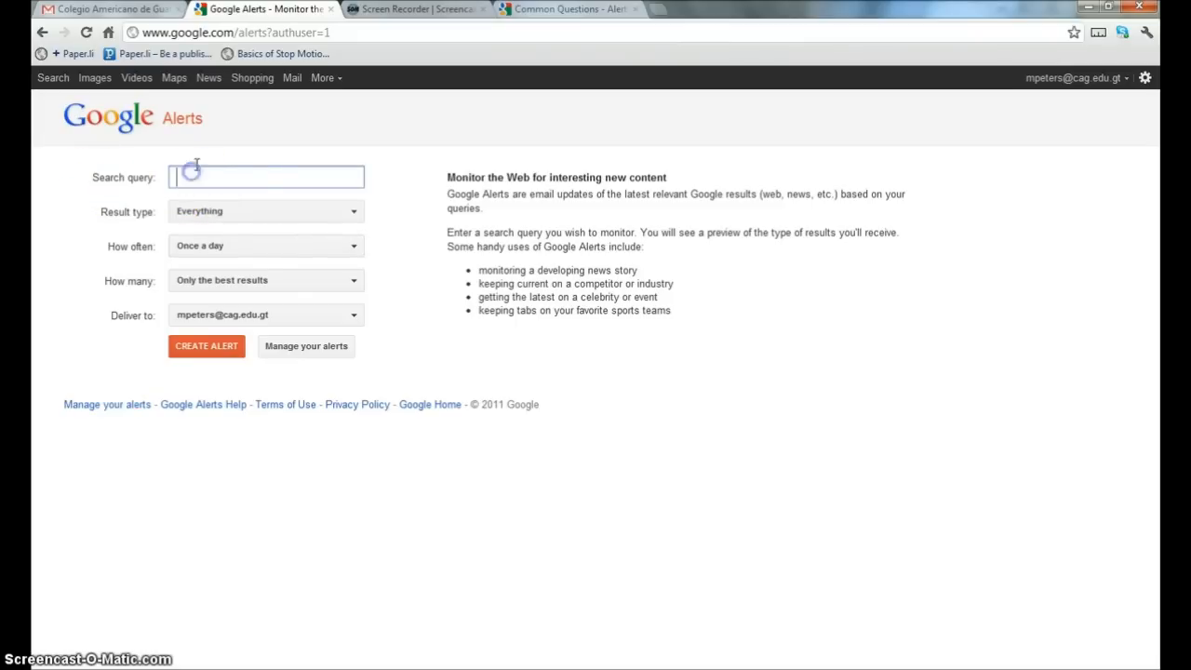
mouse_move(221, 418)
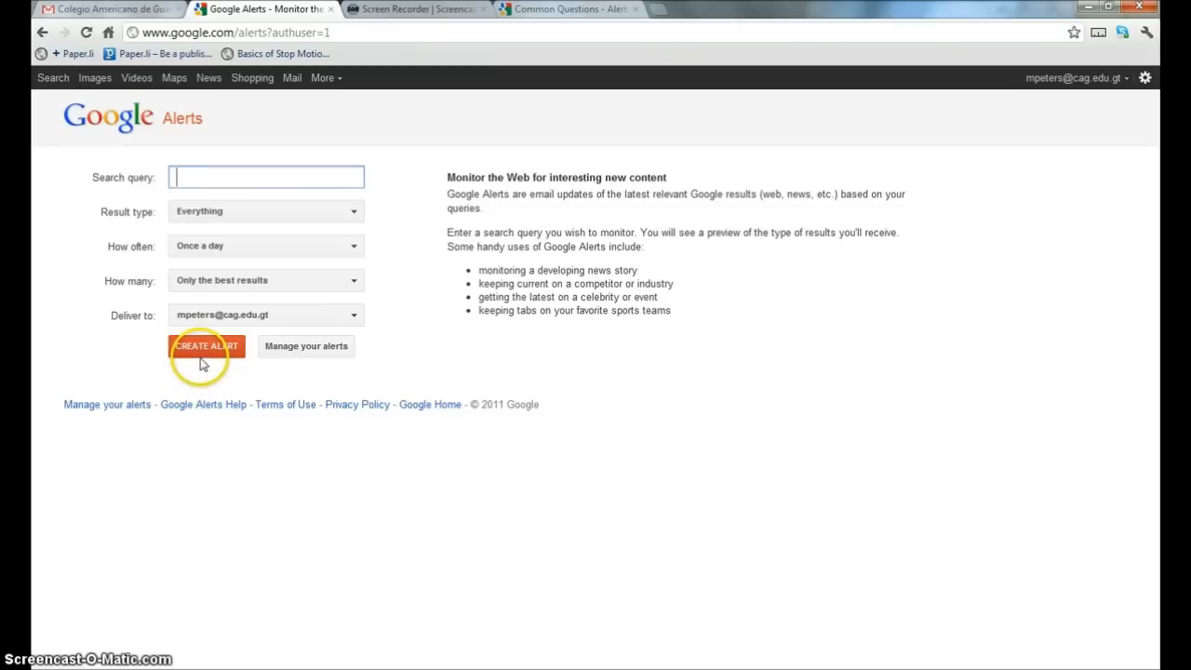
mouse_move(290, 241)
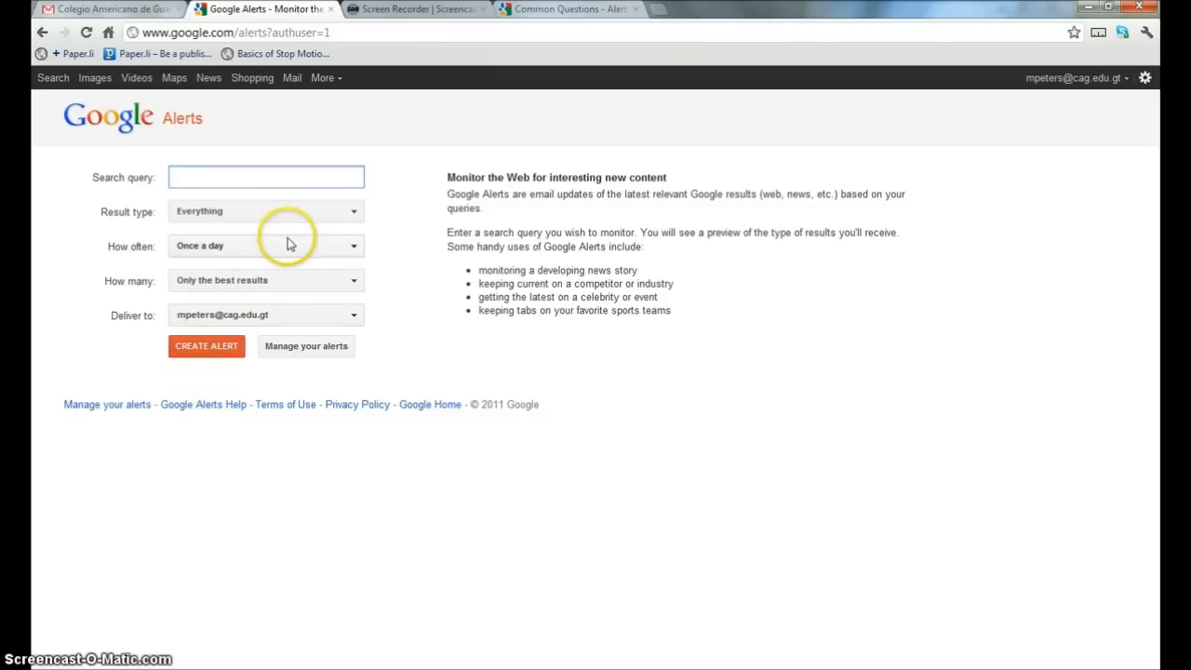
mouse_move(259, 249)
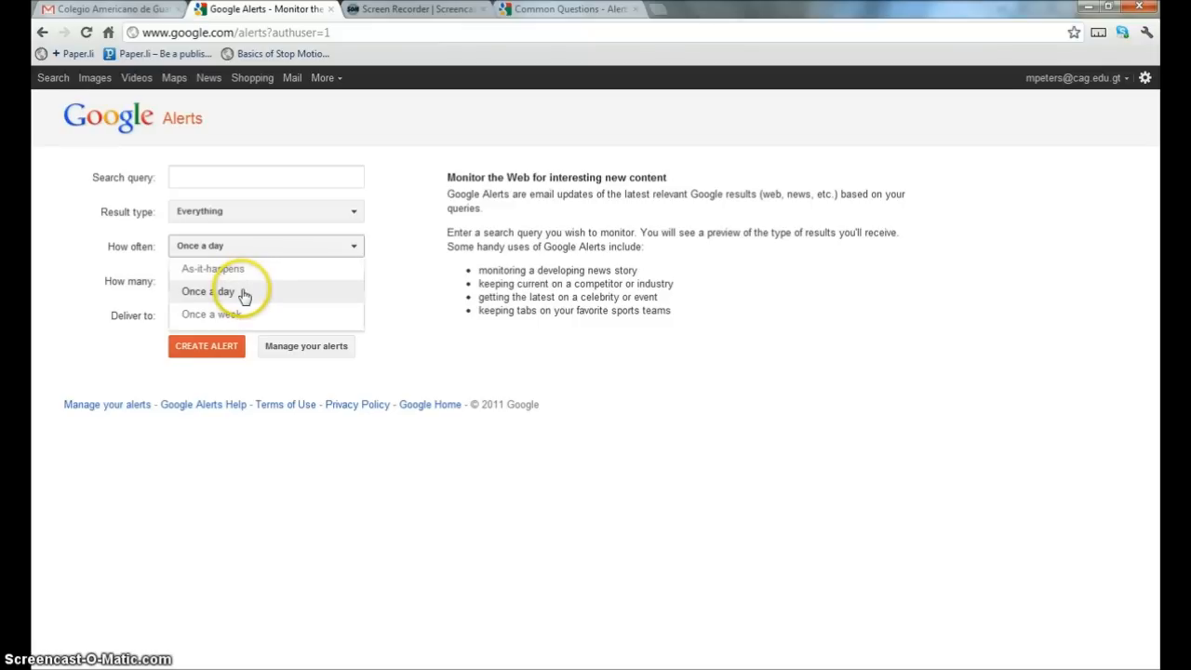
click(207, 290)
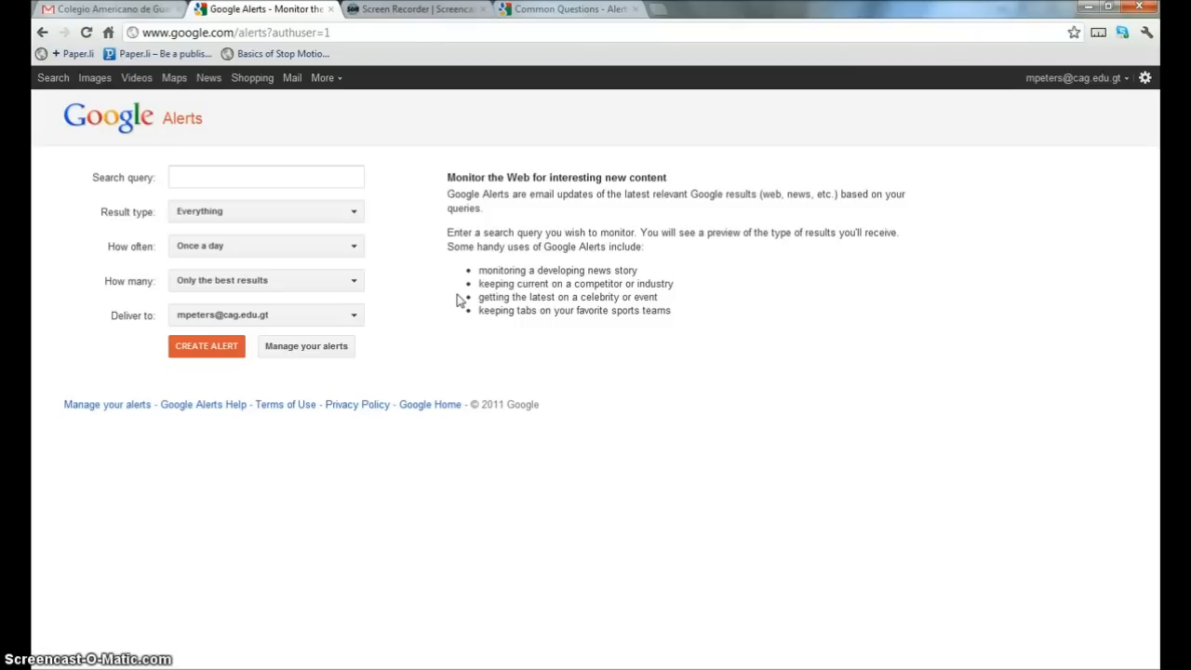
click(264, 177)
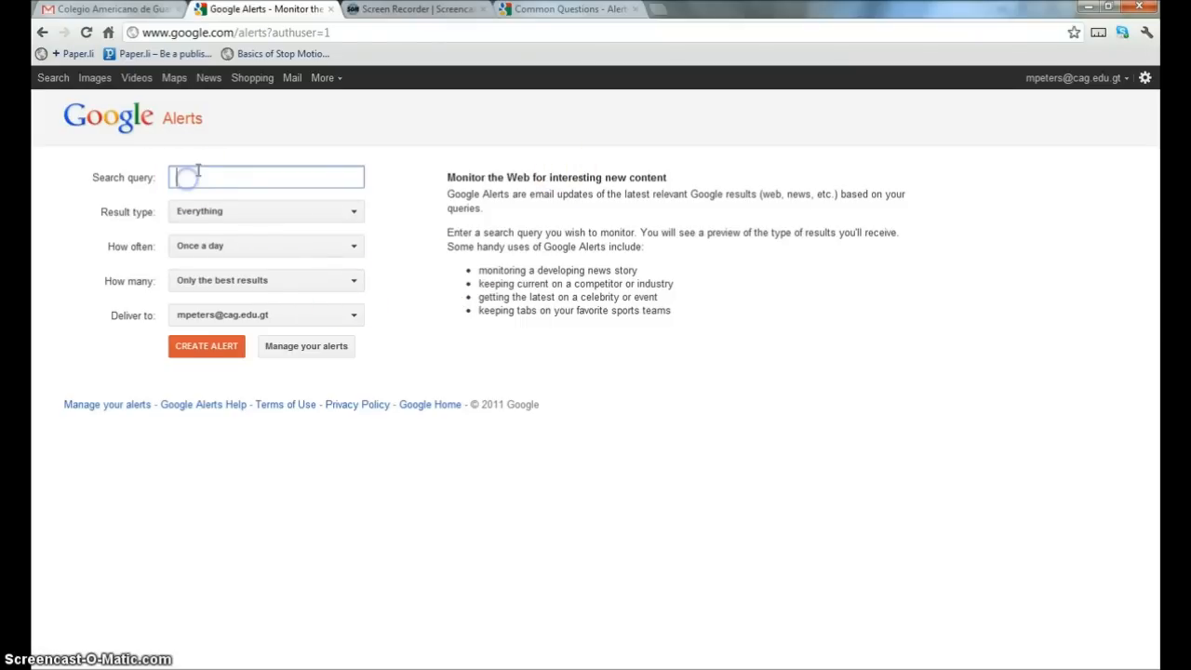
mouse_move(342, 216)
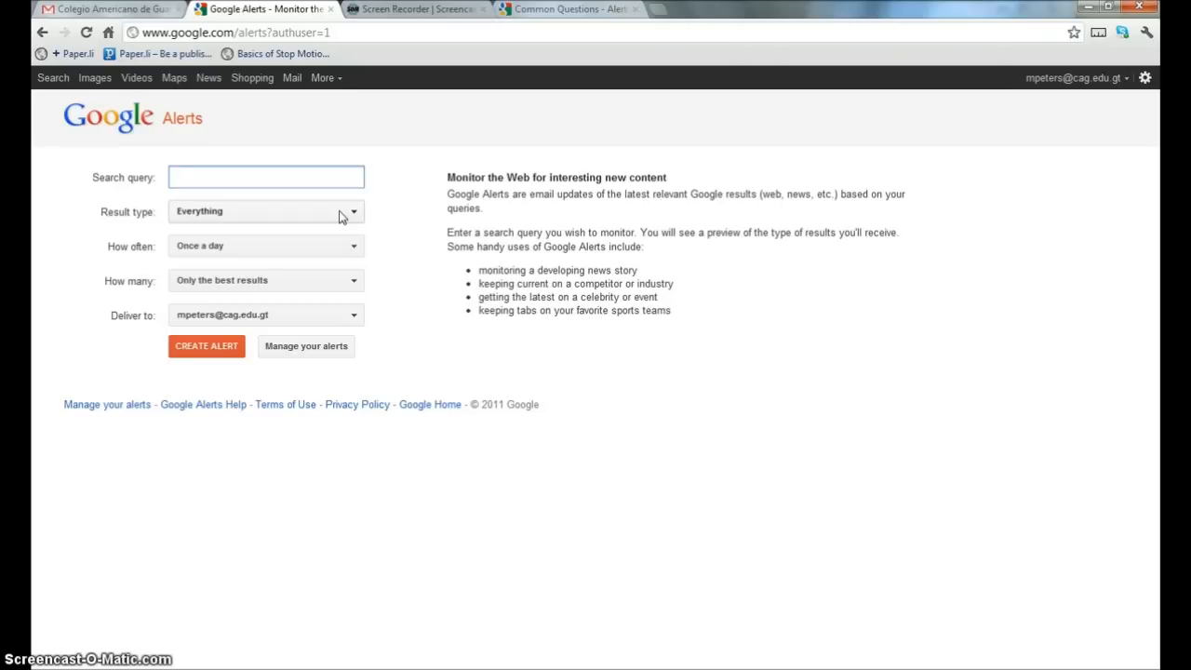
text(ar)
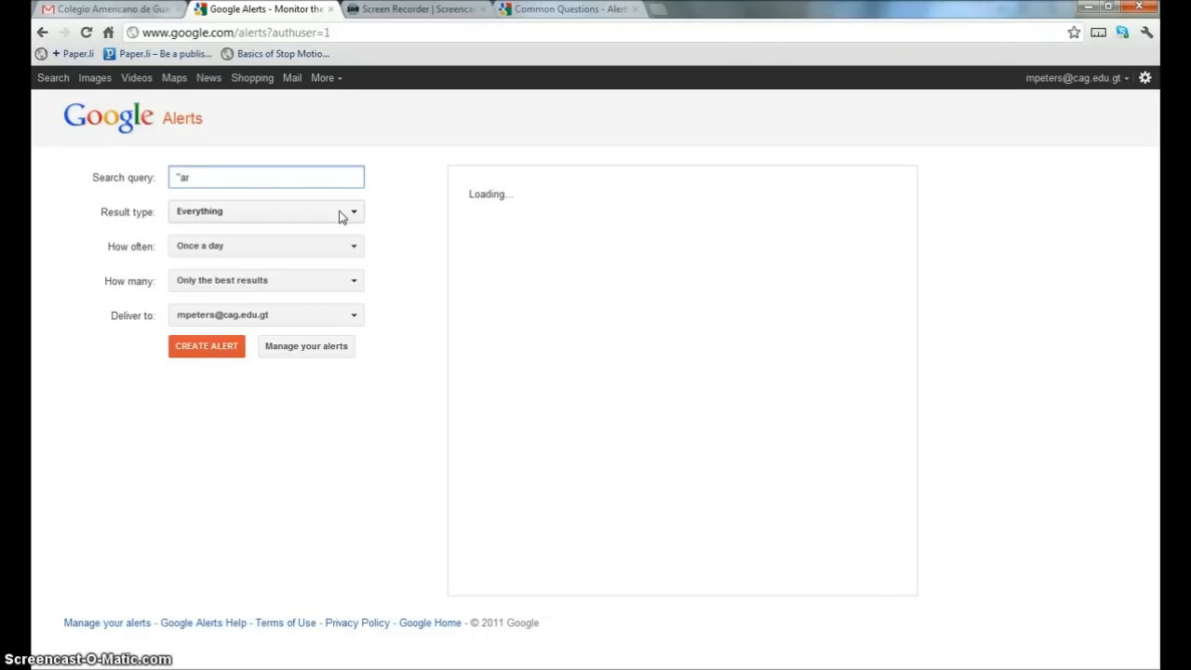
text(ab sprin)
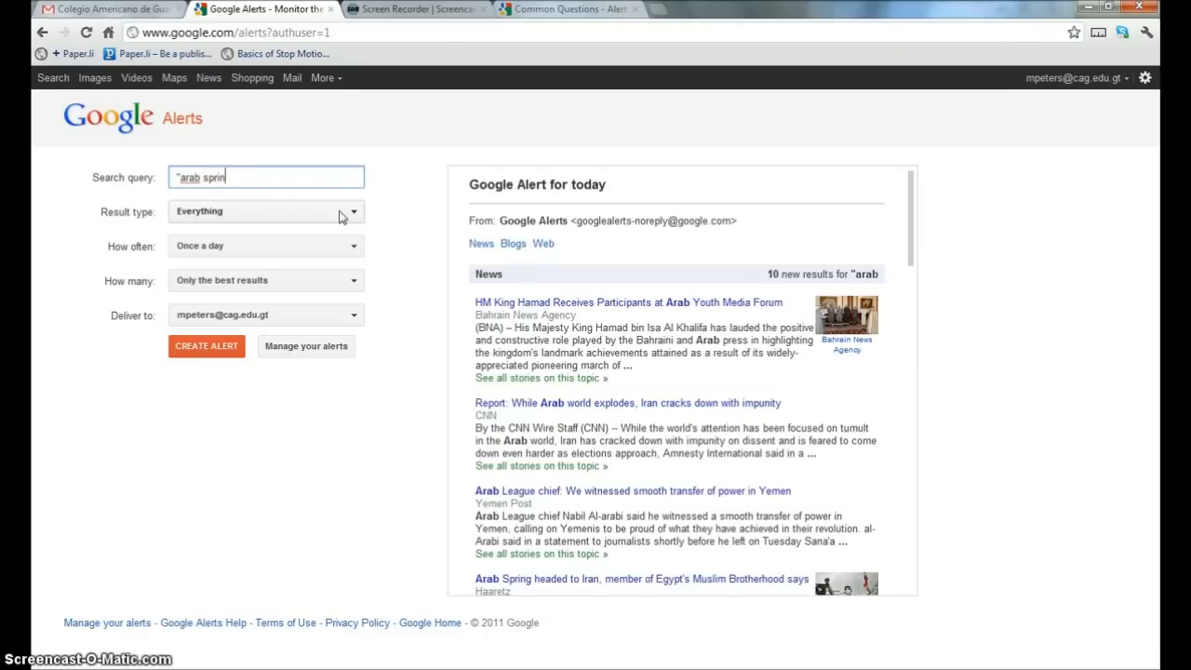
text(g")
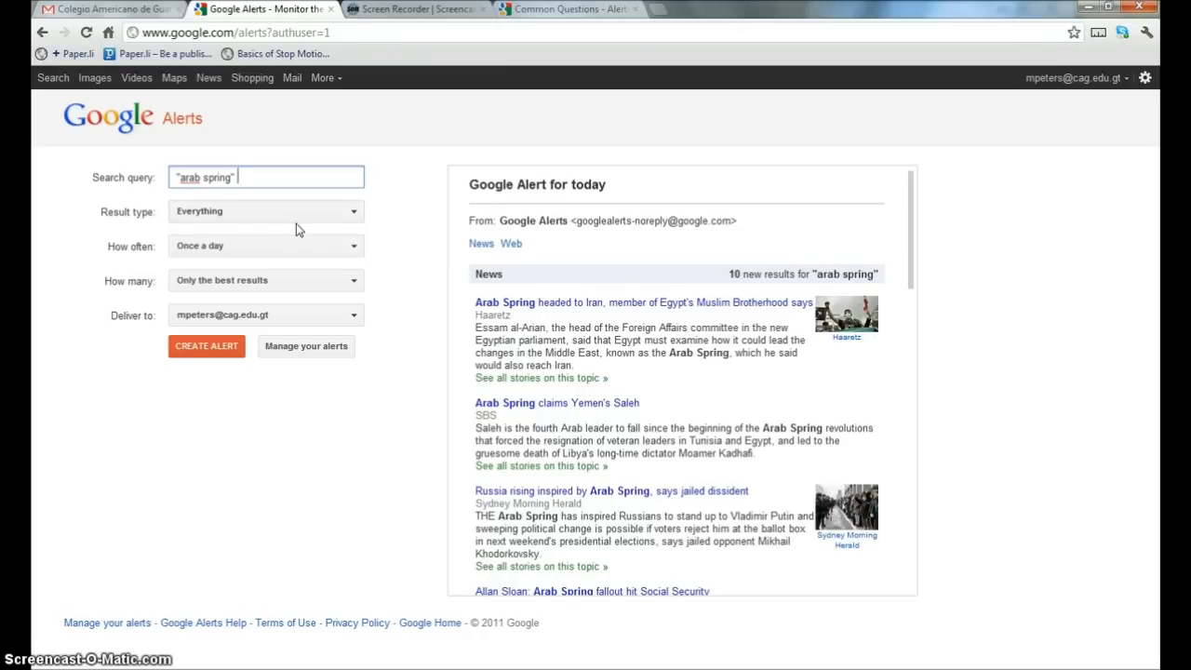
mouse_move(289, 242)
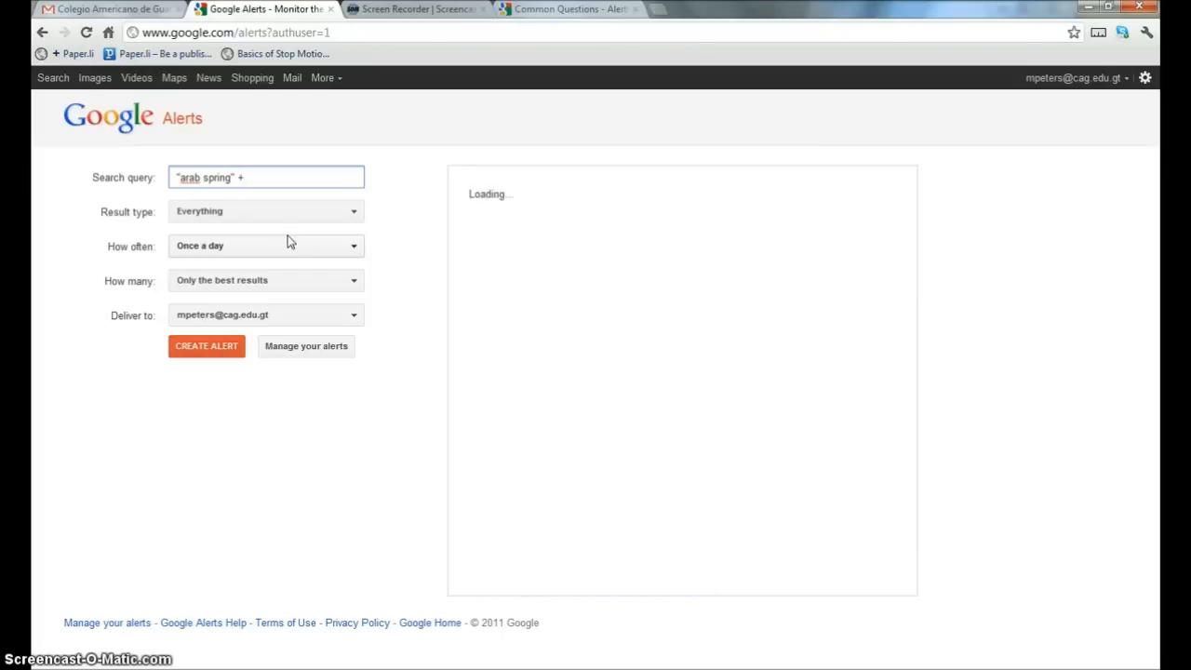
text(syria)
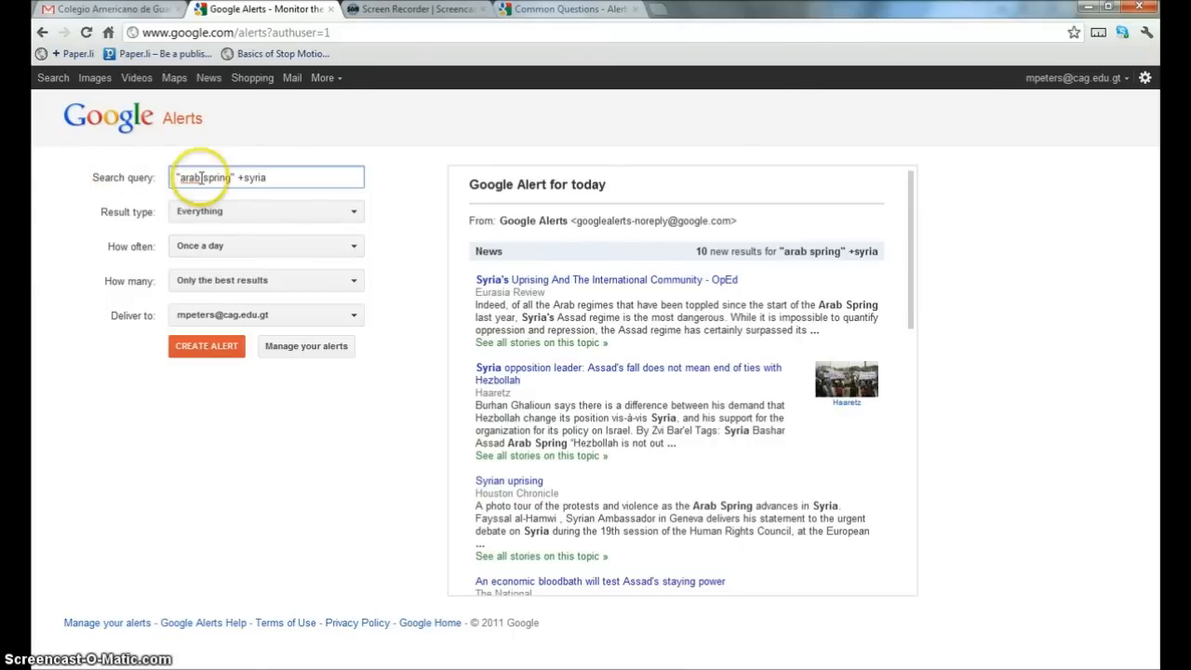
scroll(down, 3)
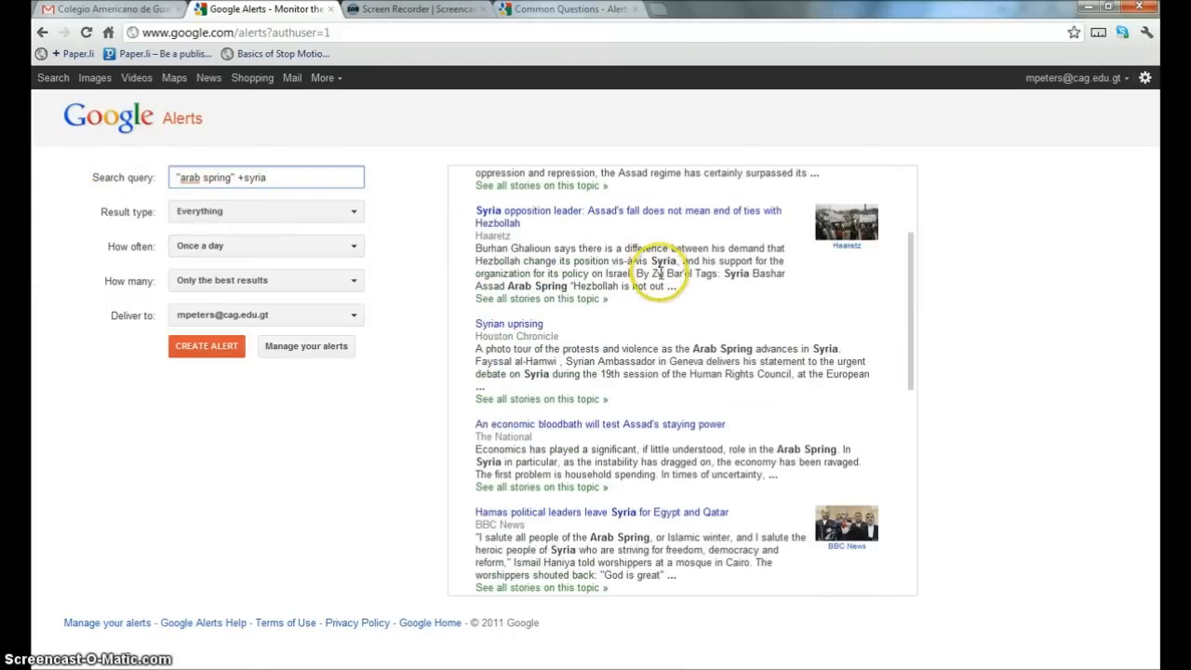
scroll(up, 3)
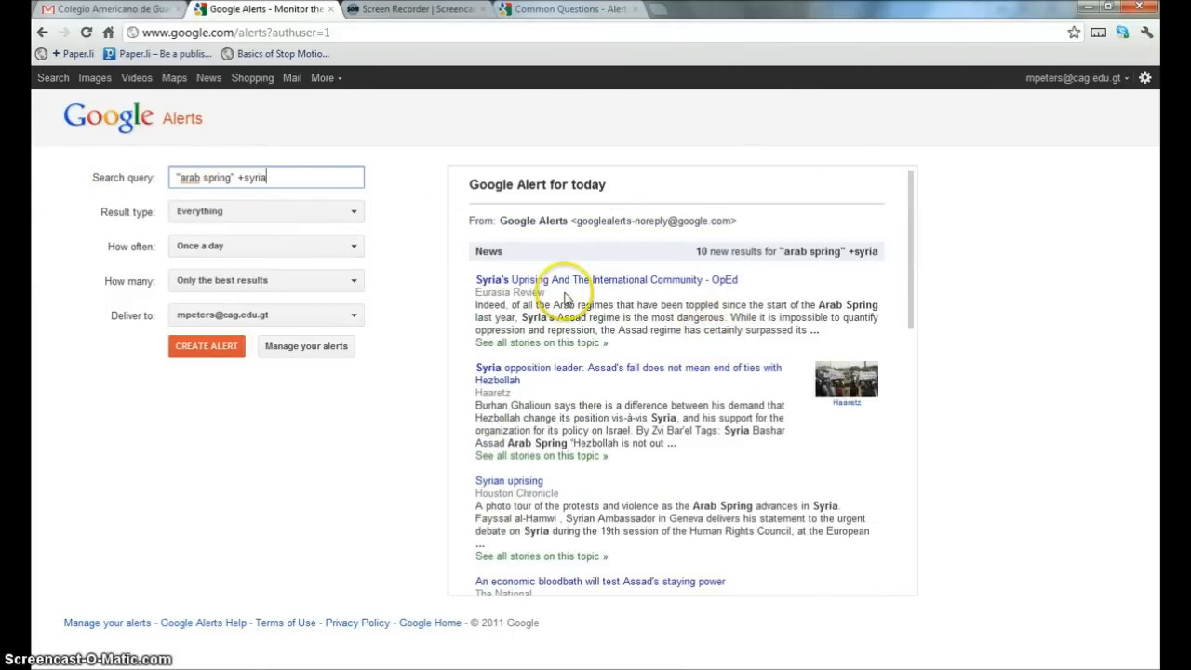
mouse_move(759, 525)
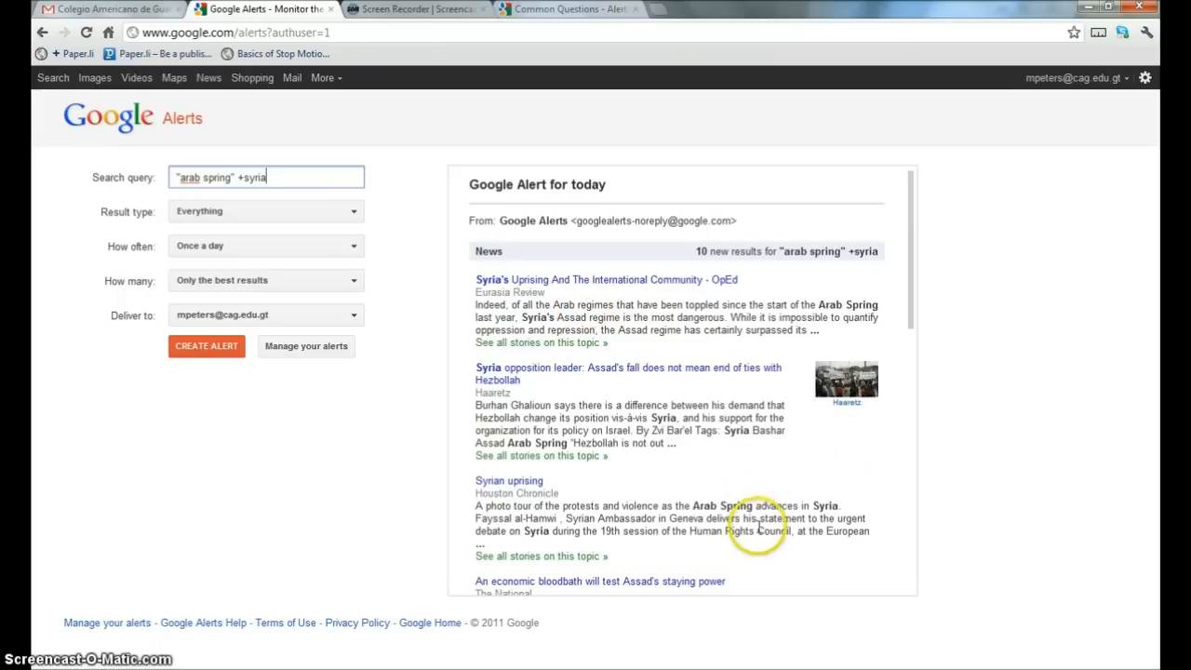
mouse_move(592, 447)
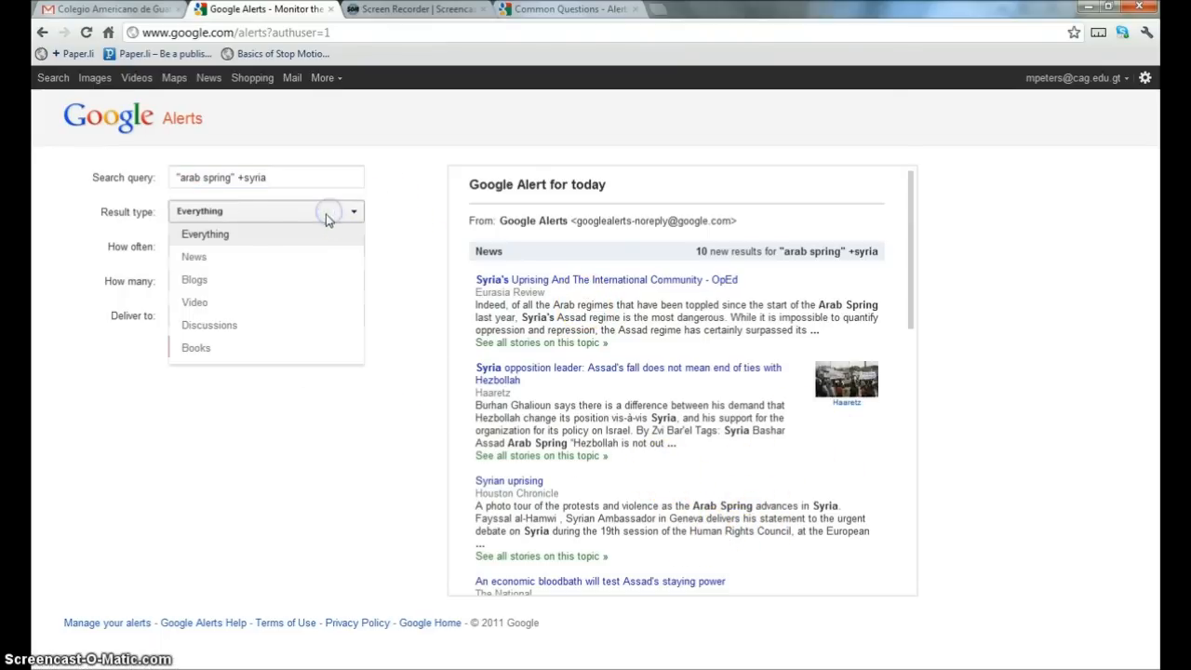
mouse_move(197, 307)
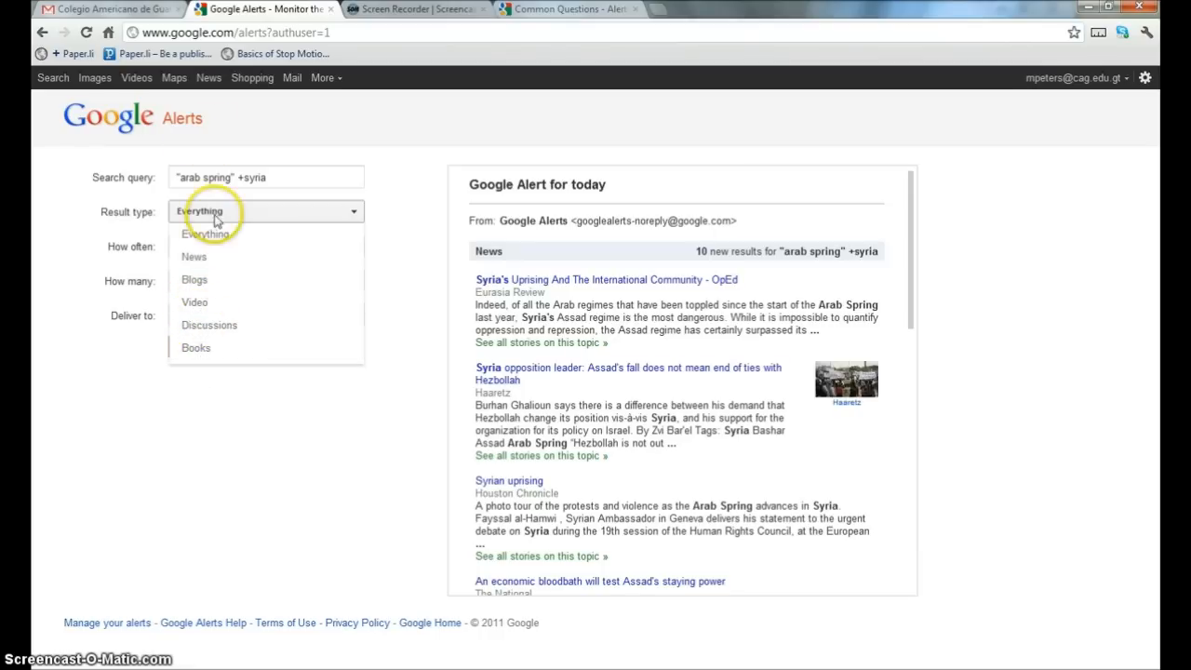
click(204, 234)
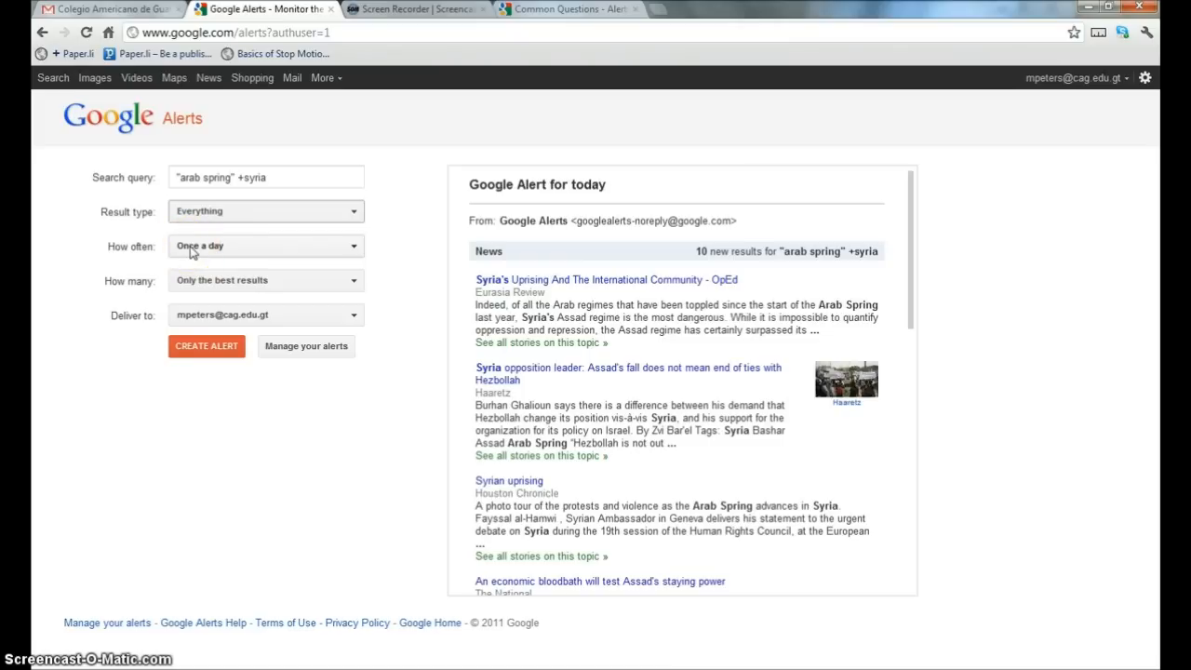
mouse_move(309, 327)
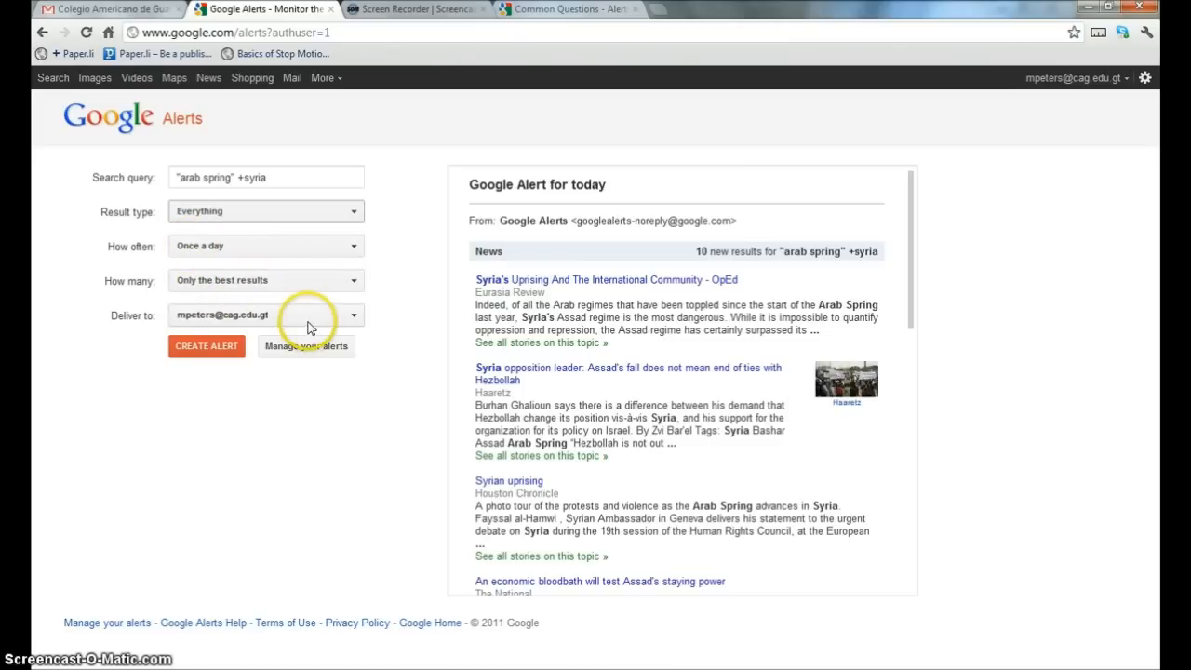
mouse_move(298, 517)
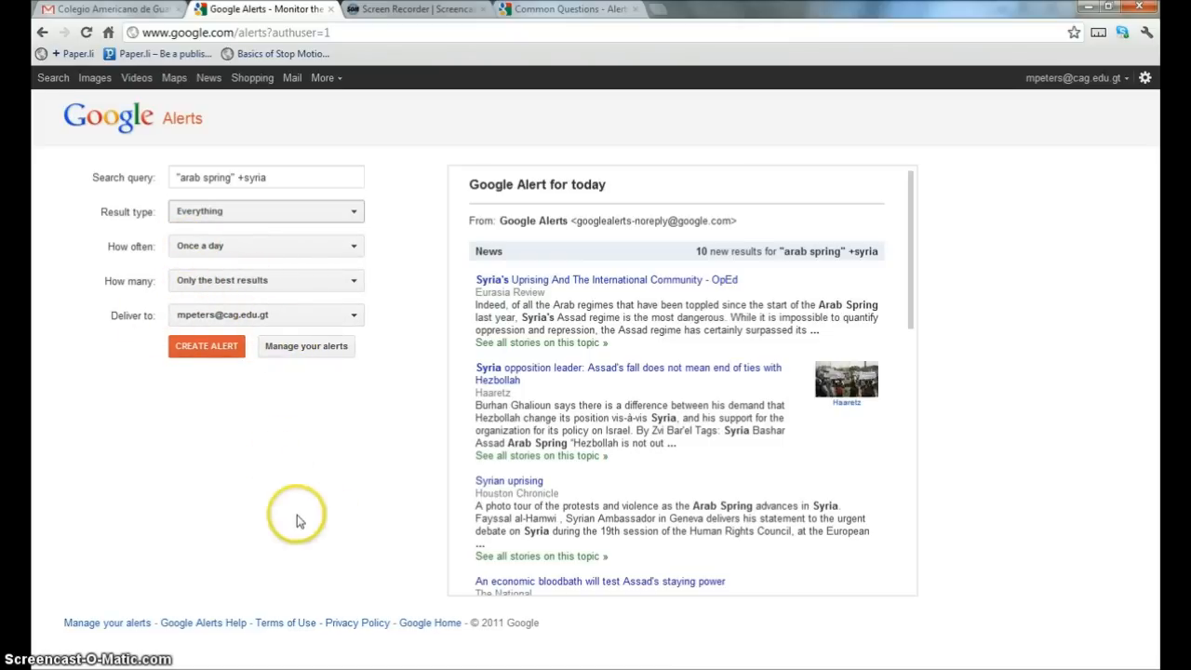
Create the alert so "arab spring" +syria appears on the Manage Alerts page
click(207, 344)
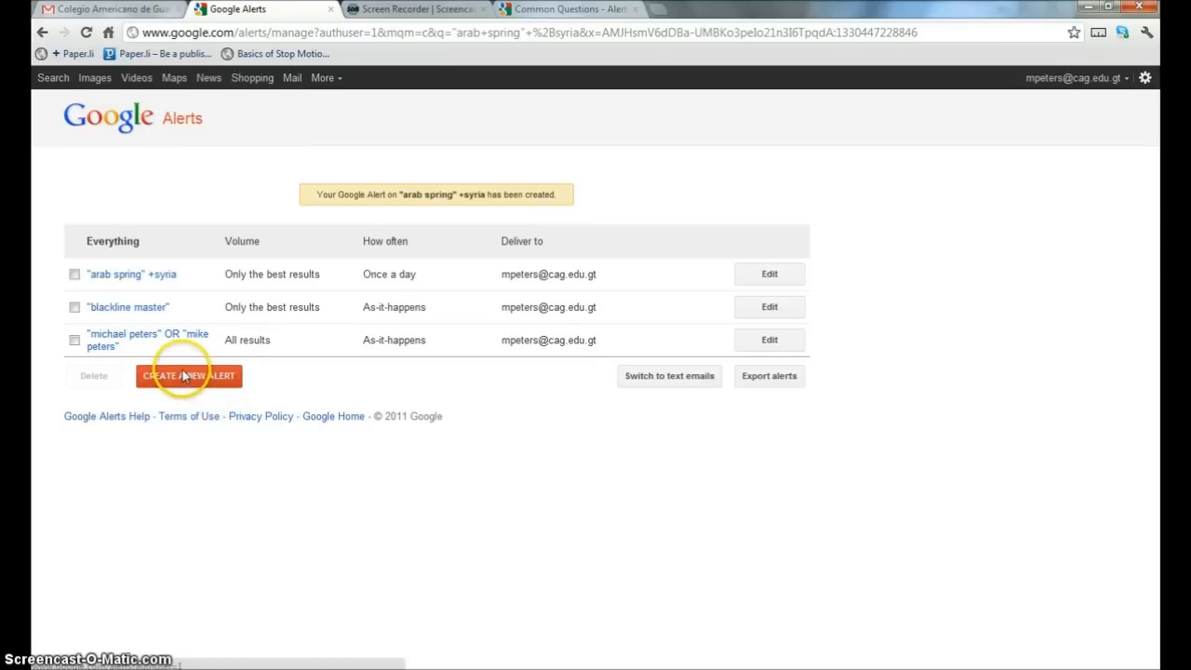
mouse_move(89, 283)
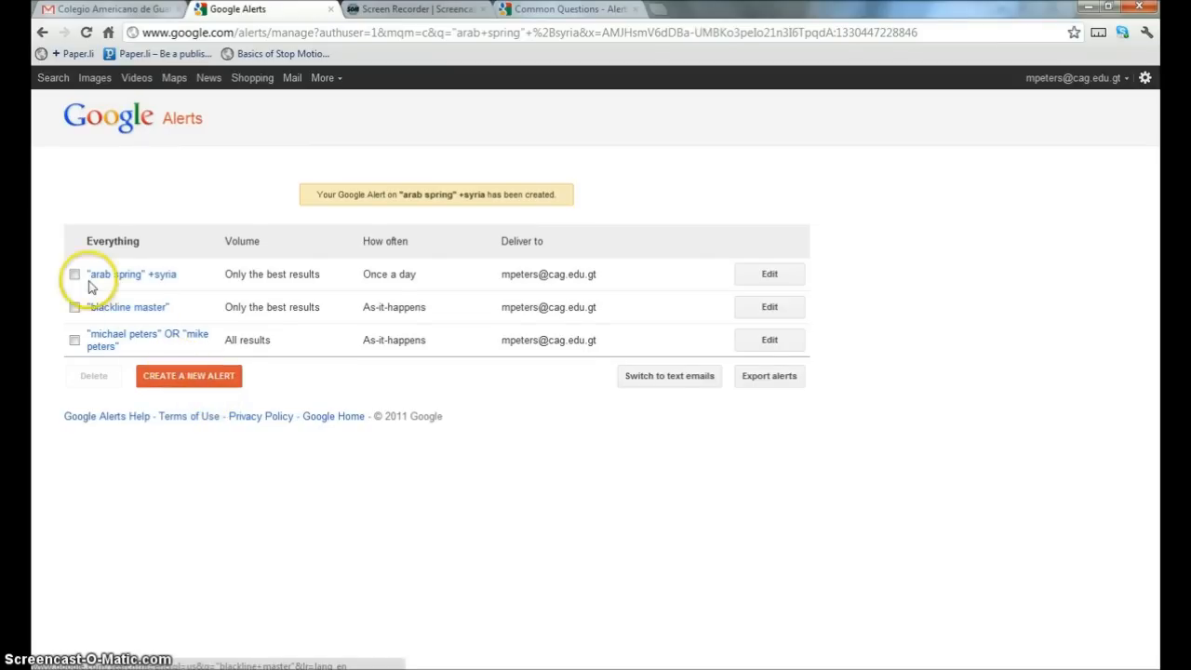
mouse_move(547, 287)
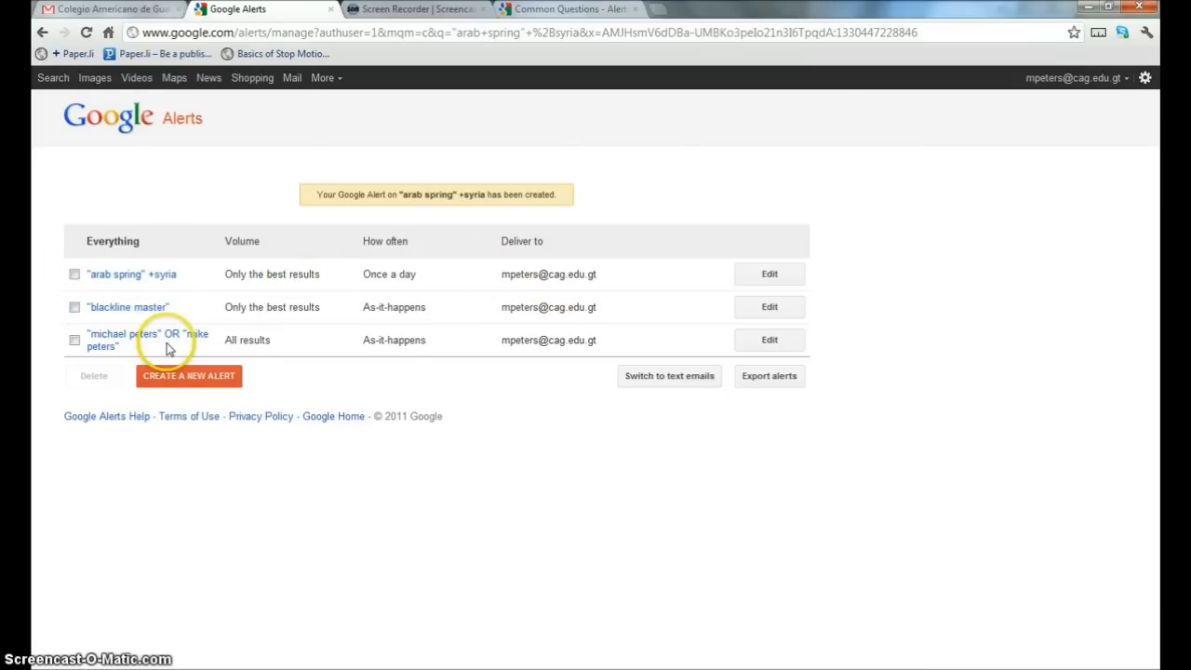
mouse_move(233, 337)
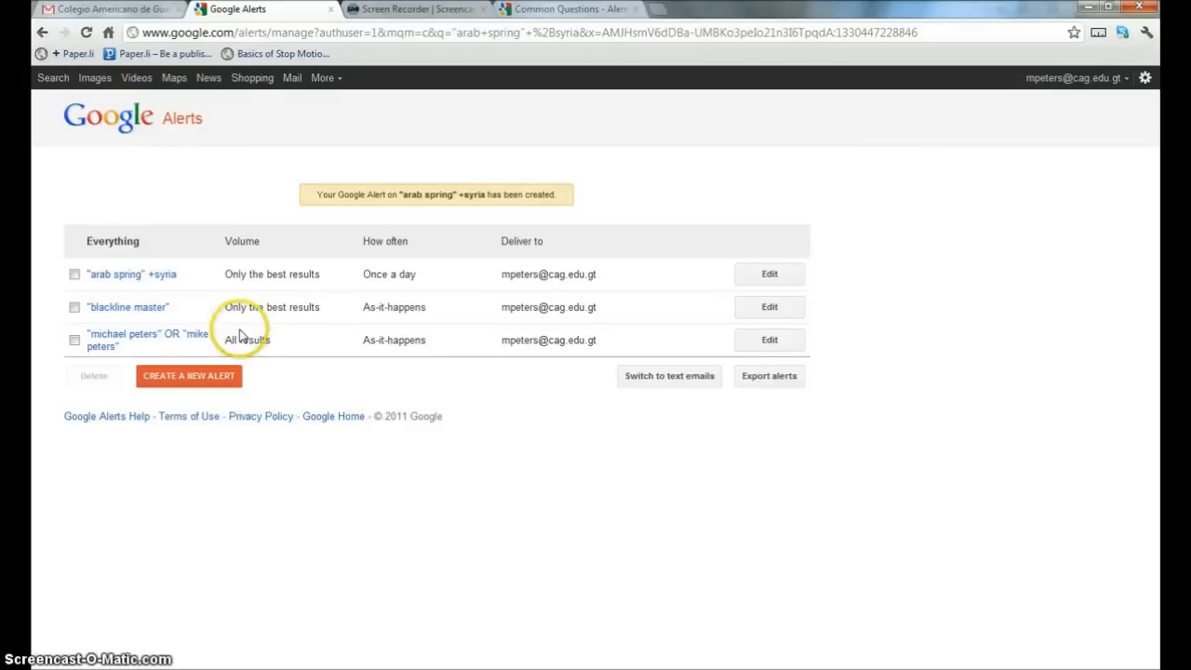
mouse_move(83, 335)
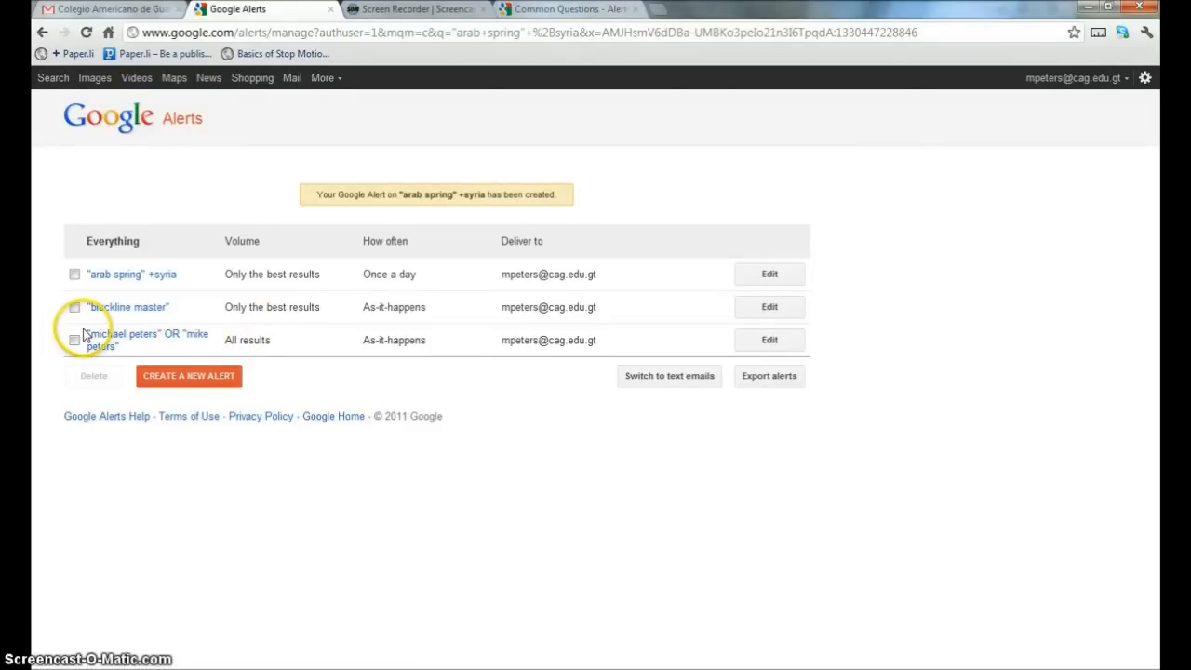
mouse_move(112, 342)
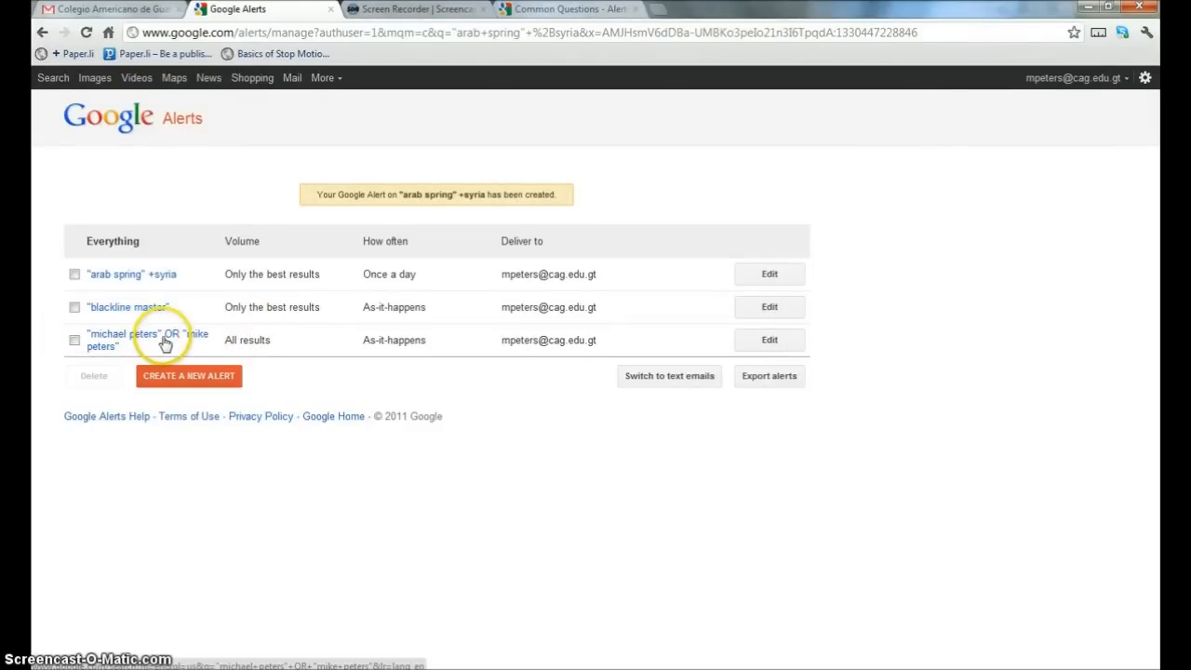
mouse_move(93, 402)
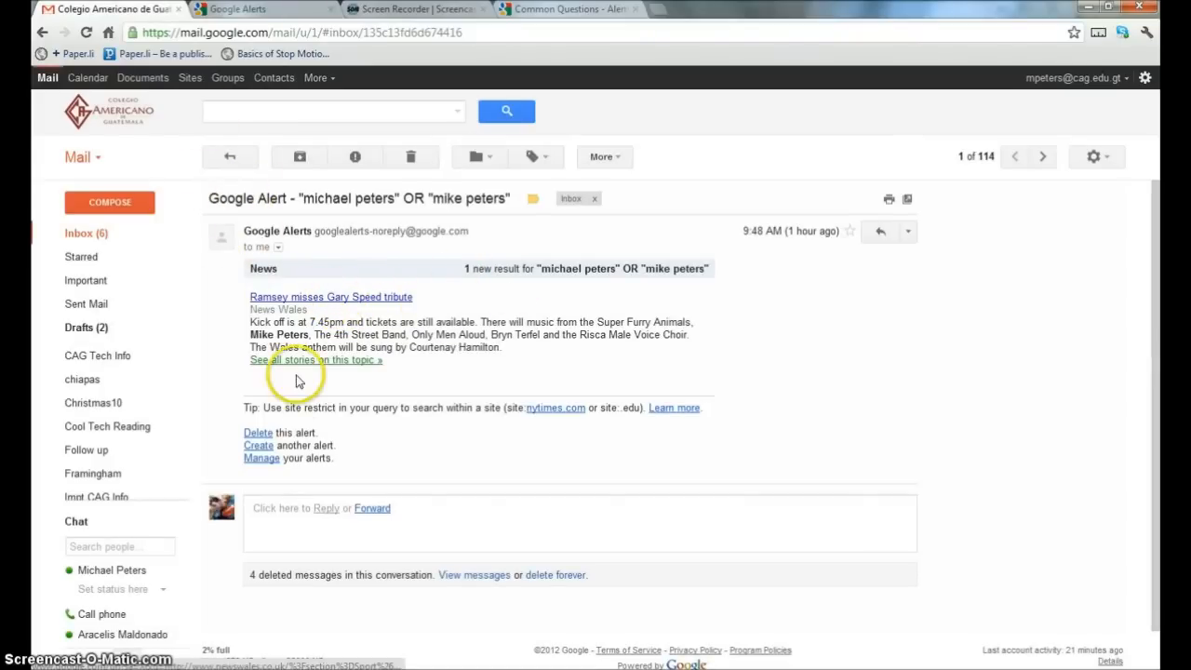
click(332, 298)
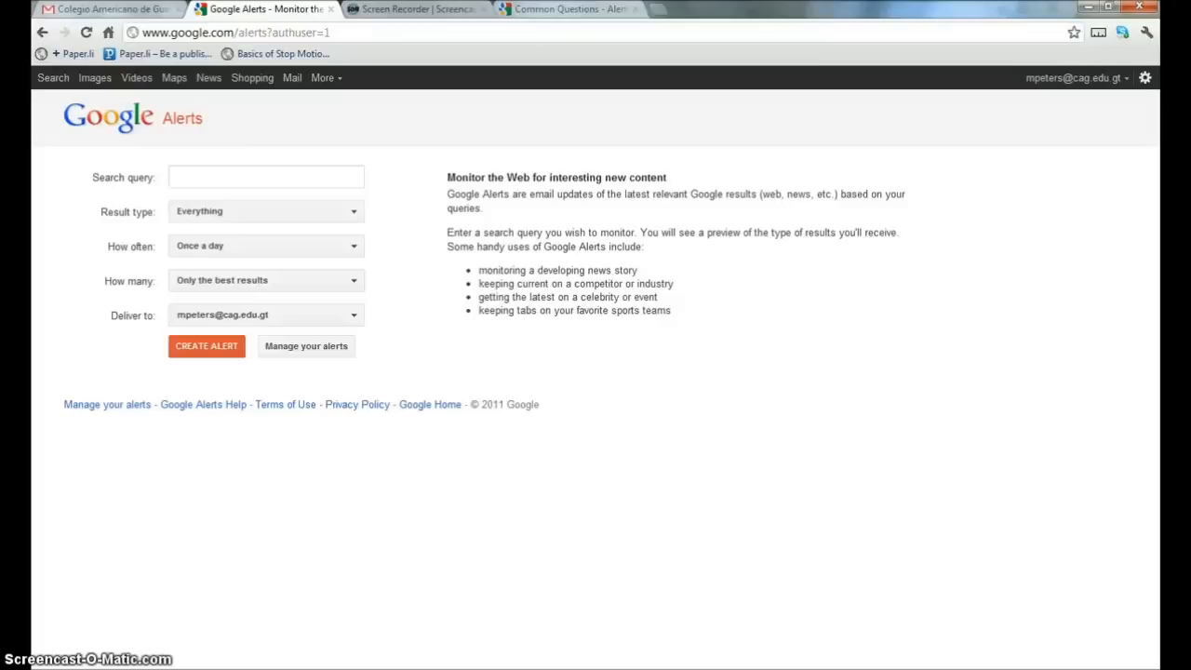
mouse_move(261, 96)
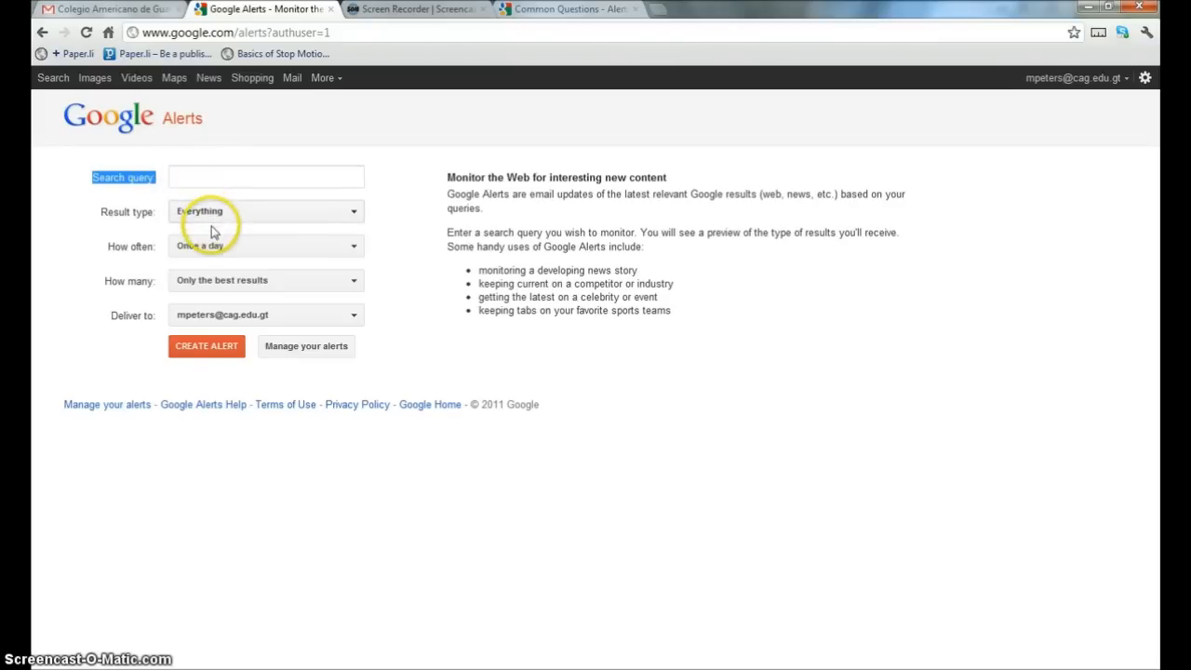
mouse_move(41, 276)
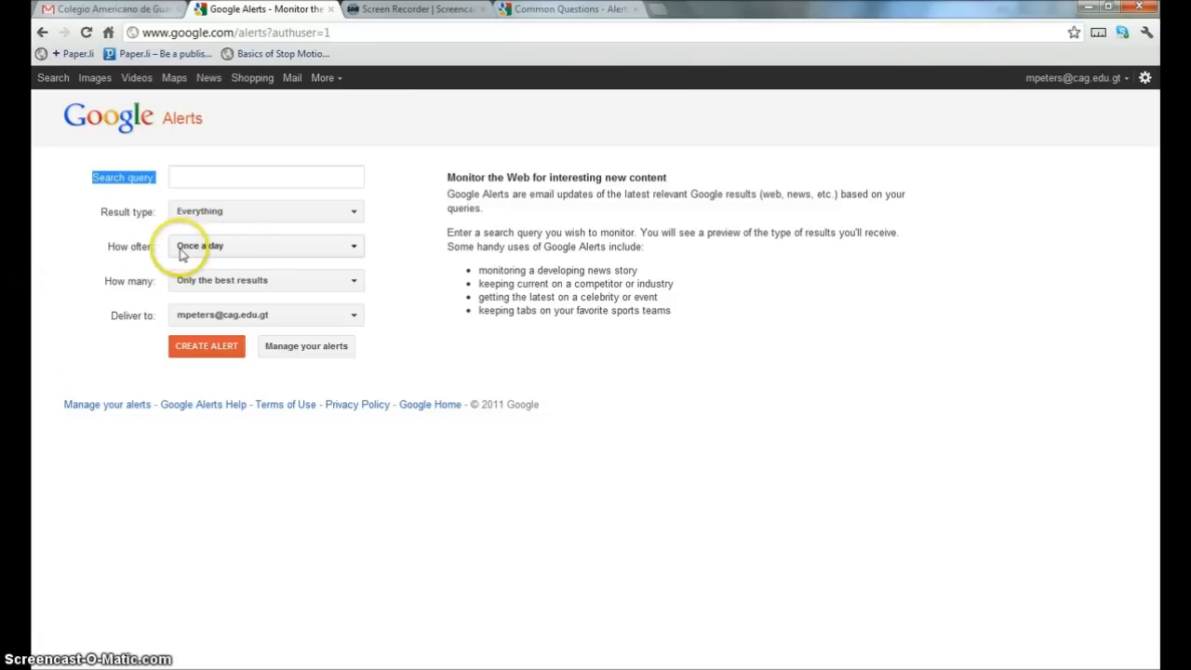
mouse_move(35, 250)
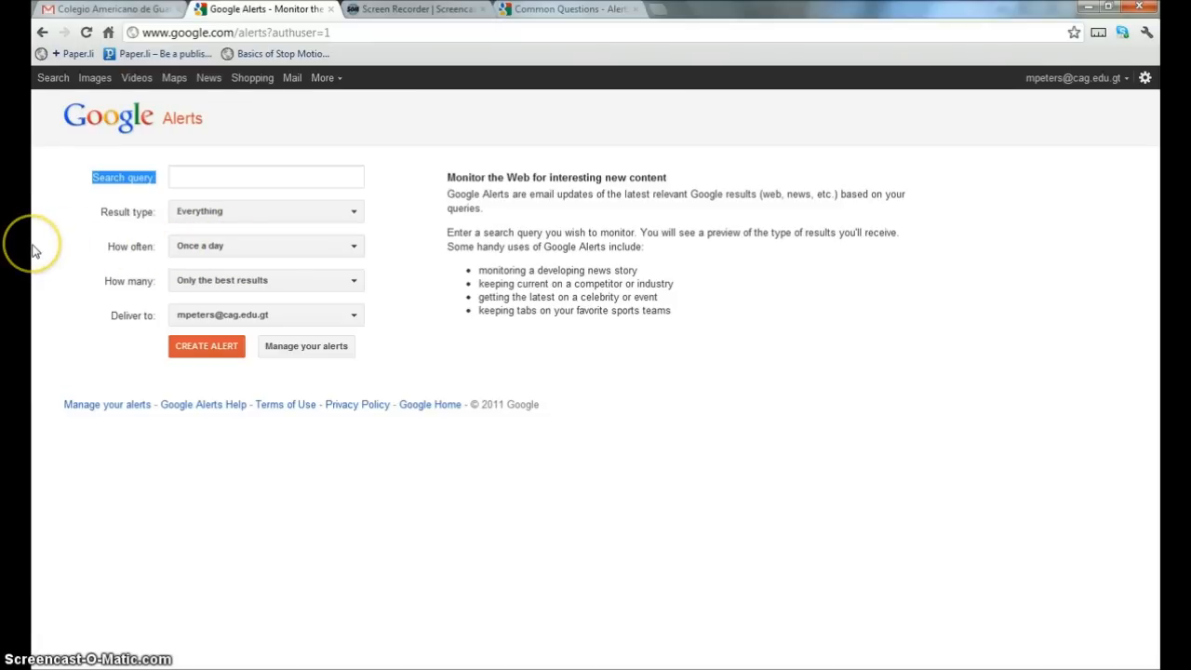
mouse_move(34, 249)
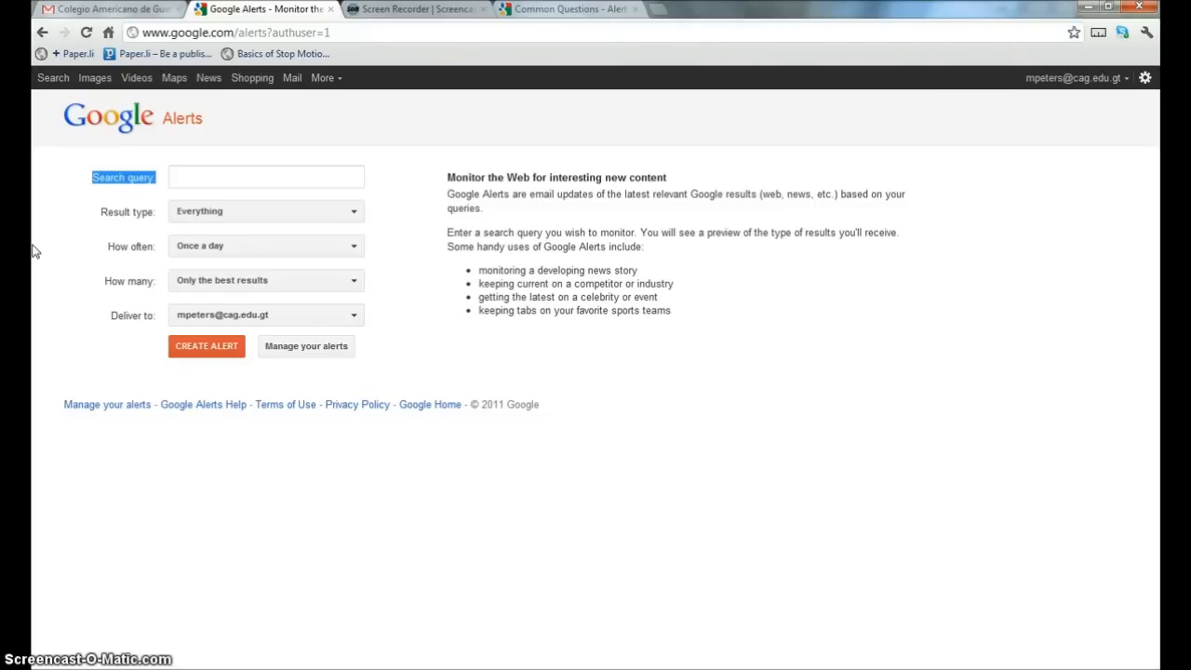
mouse_move(39, 260)
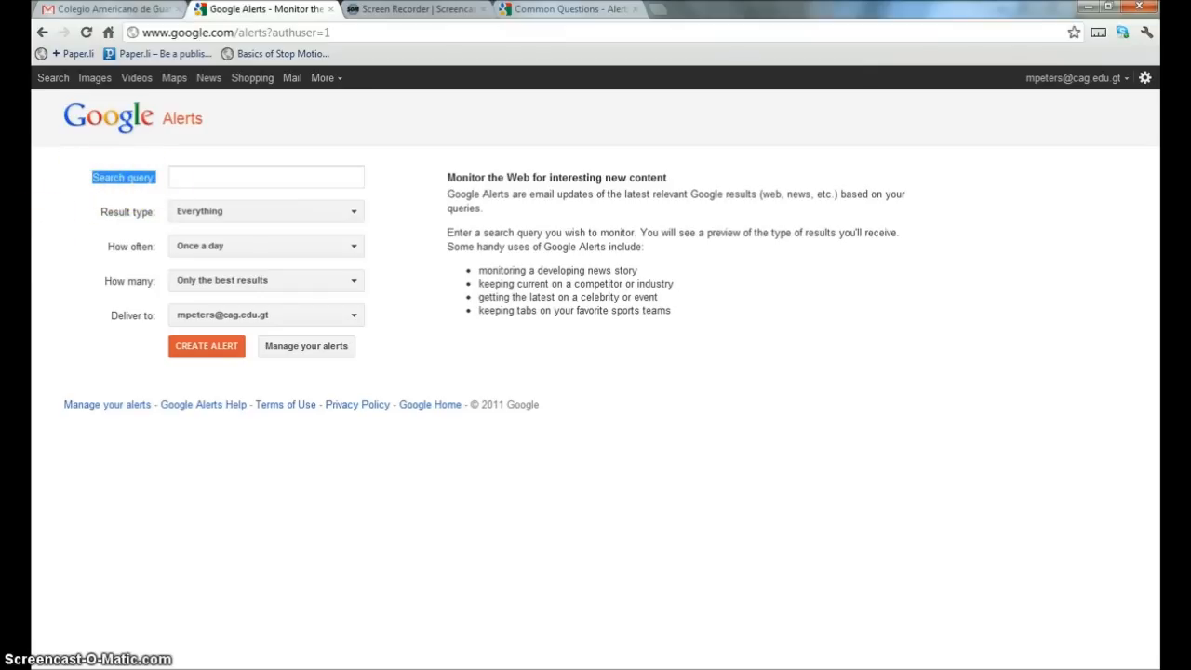
mouse_move(54, 305)
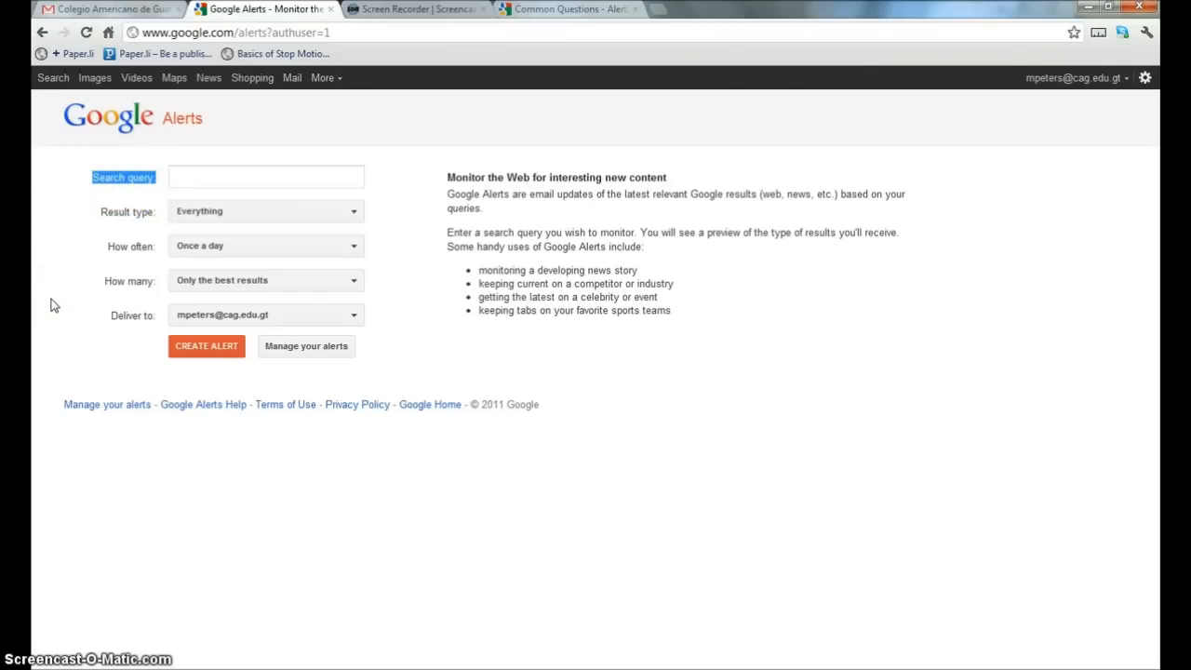